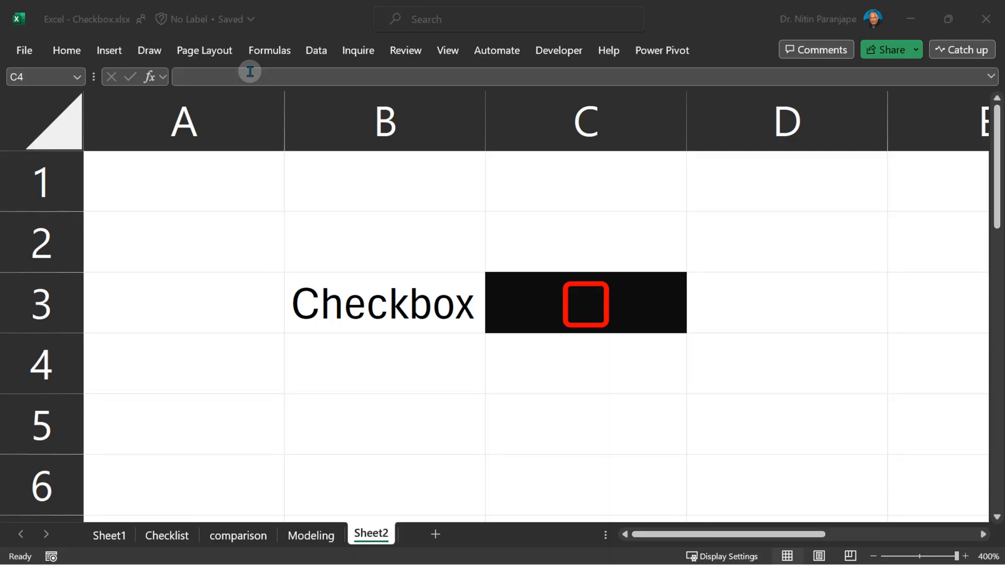
Insert an unticked checkbox into cell C4 of Sheet2 from the Insert tab.
left_click(586, 363)
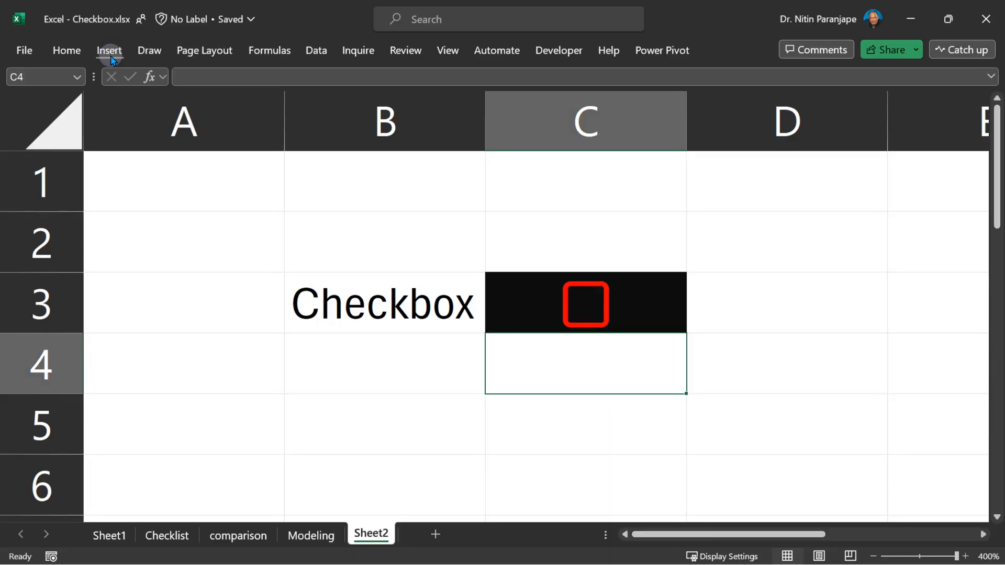
left_click(109, 51)
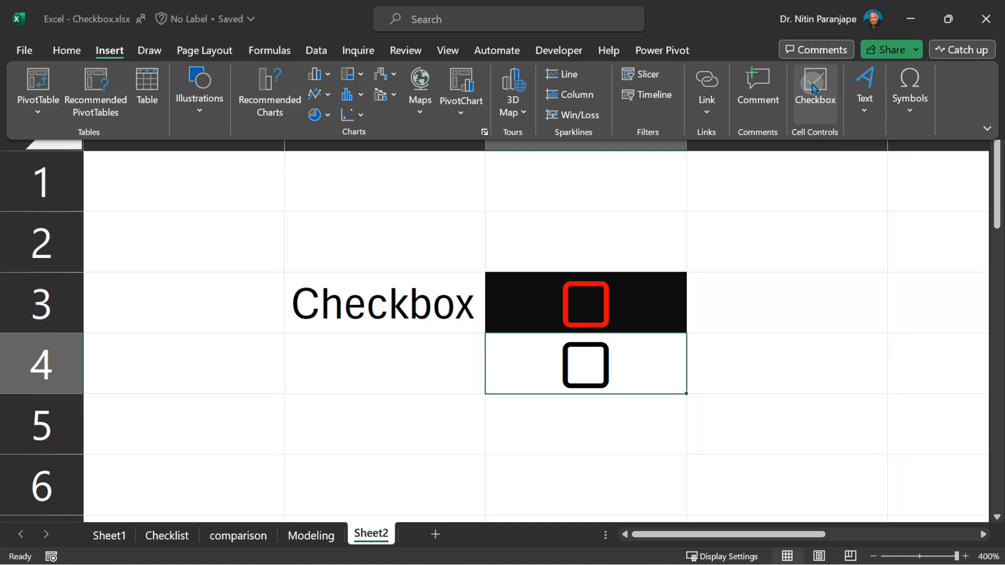
left_click(435, 535)
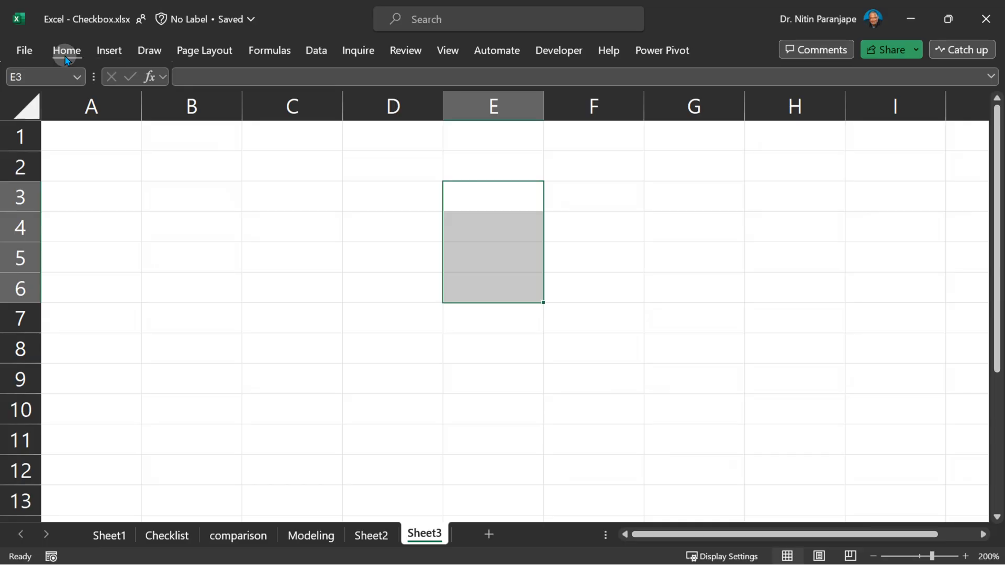
Insert checkboxes into E3:E6 on Sheet3 and tick the one in E4.
left_click(814, 89)
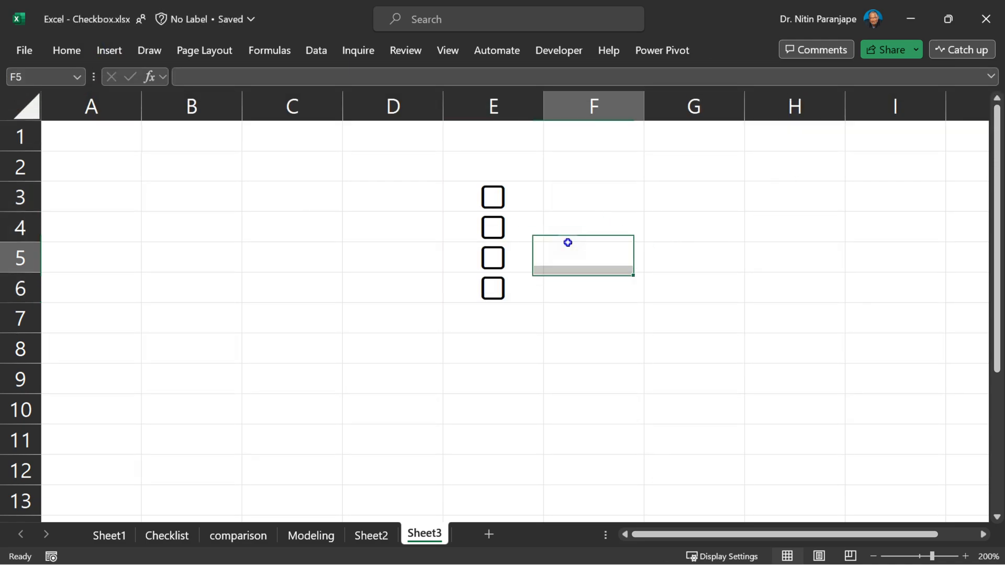
left_click(493, 288)
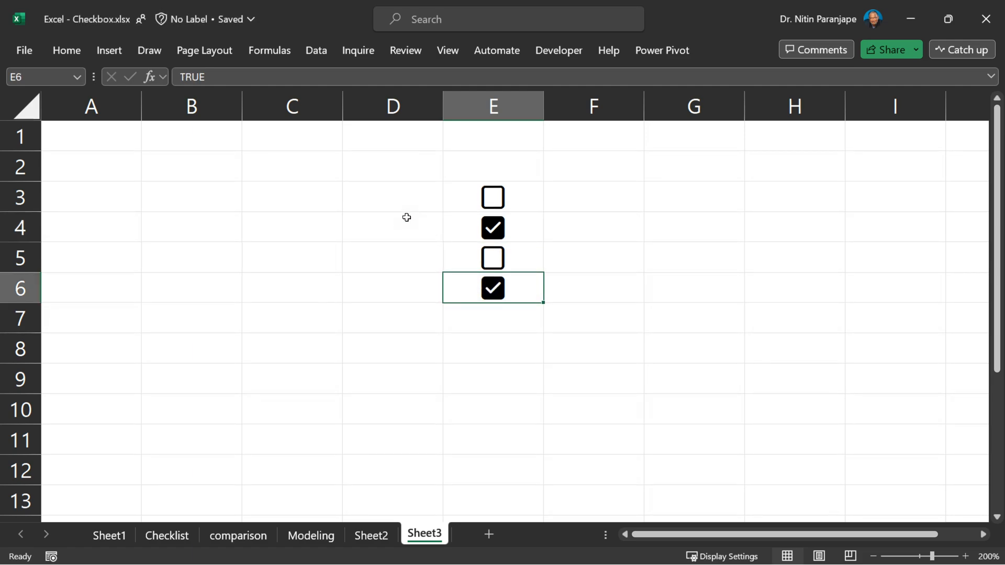
Link column D cells to the E3:E6 checkboxes so they show FALSE, TRUE, FALSE, TRUE.
left_click(392, 197)
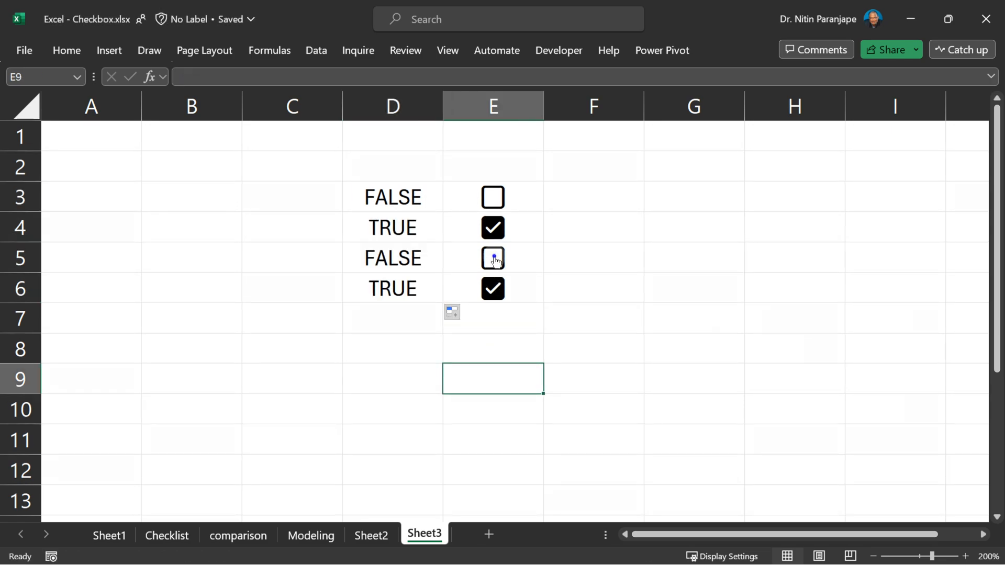
left_click(493, 258)
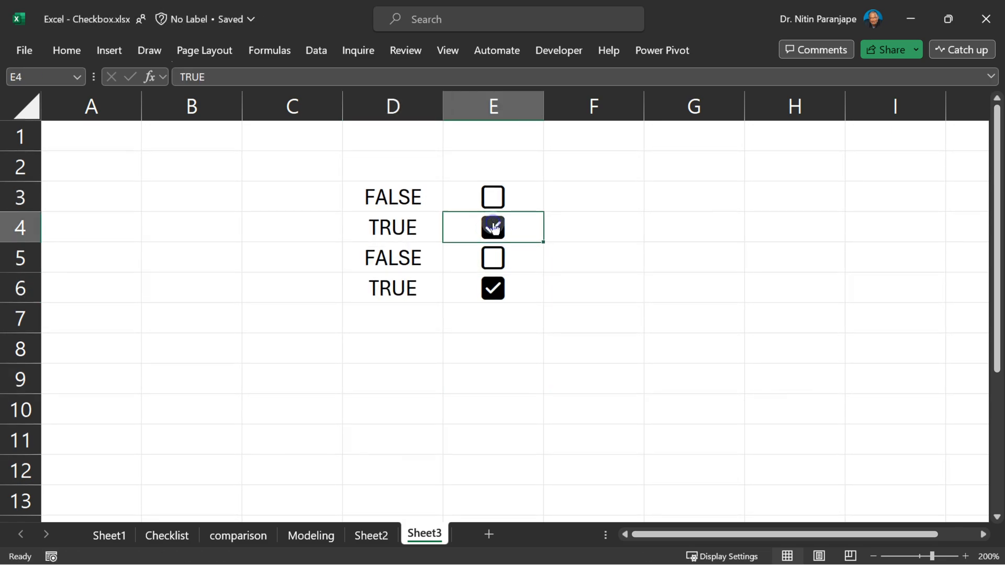